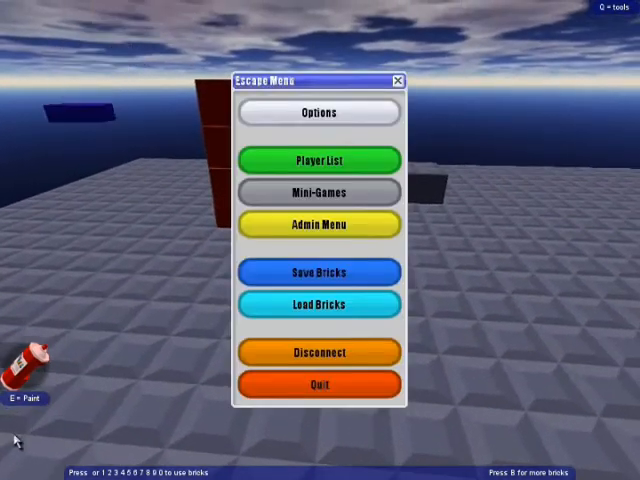
Bring up the Options dialog from the Escape Menu, showing brick physics quality Best.
left_click(320, 112)
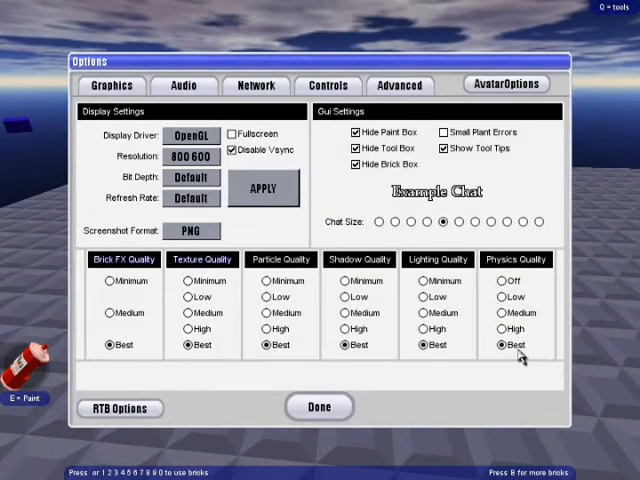